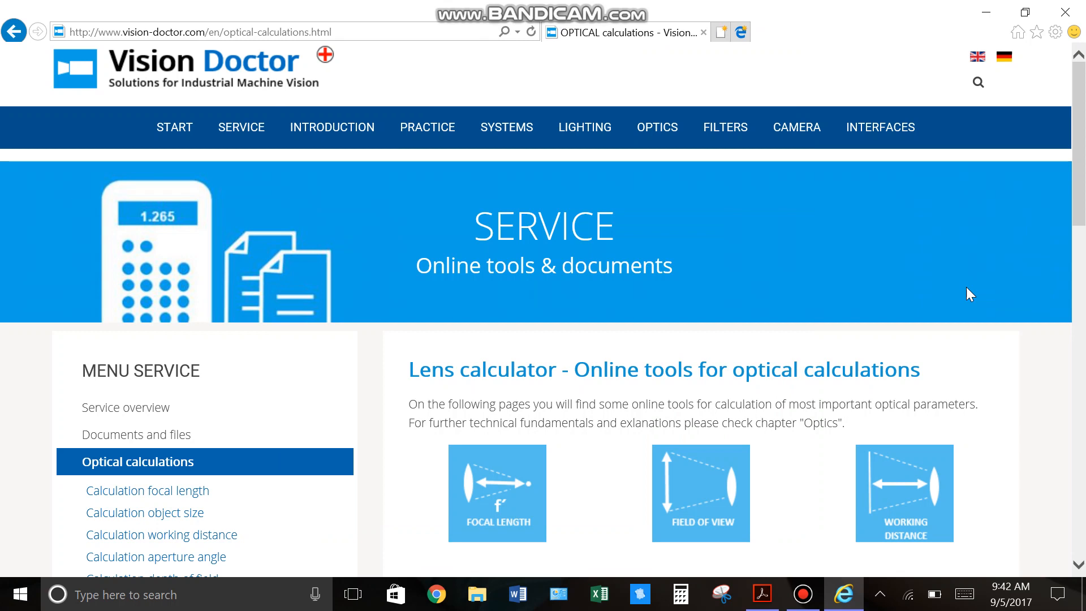
{"action": "mouse_move", "coordinate": [814, 253]}
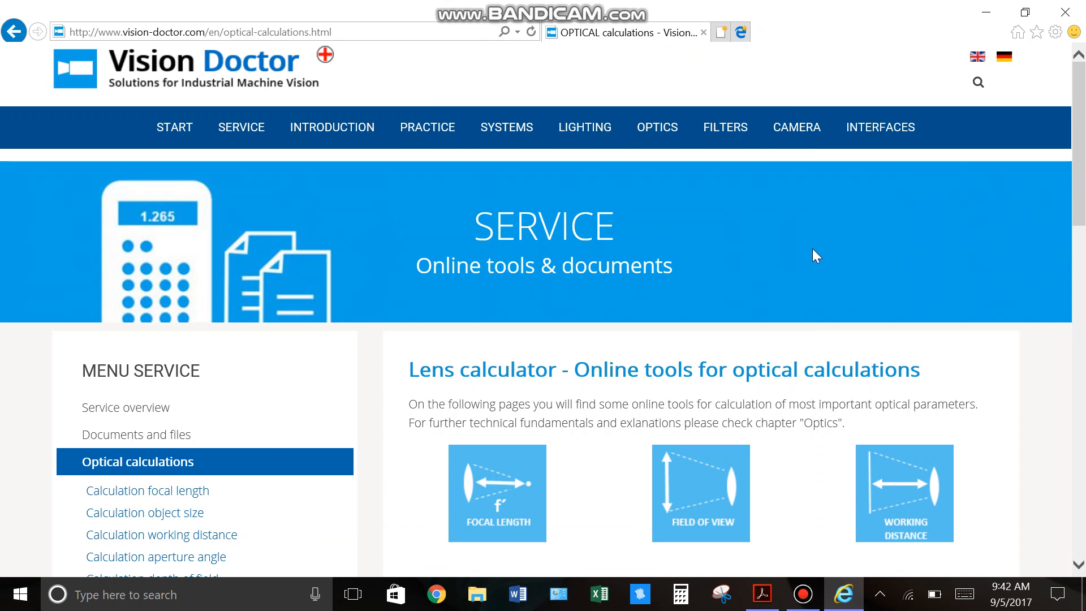
{"action": "mouse_move", "coordinate": [758, 261]}
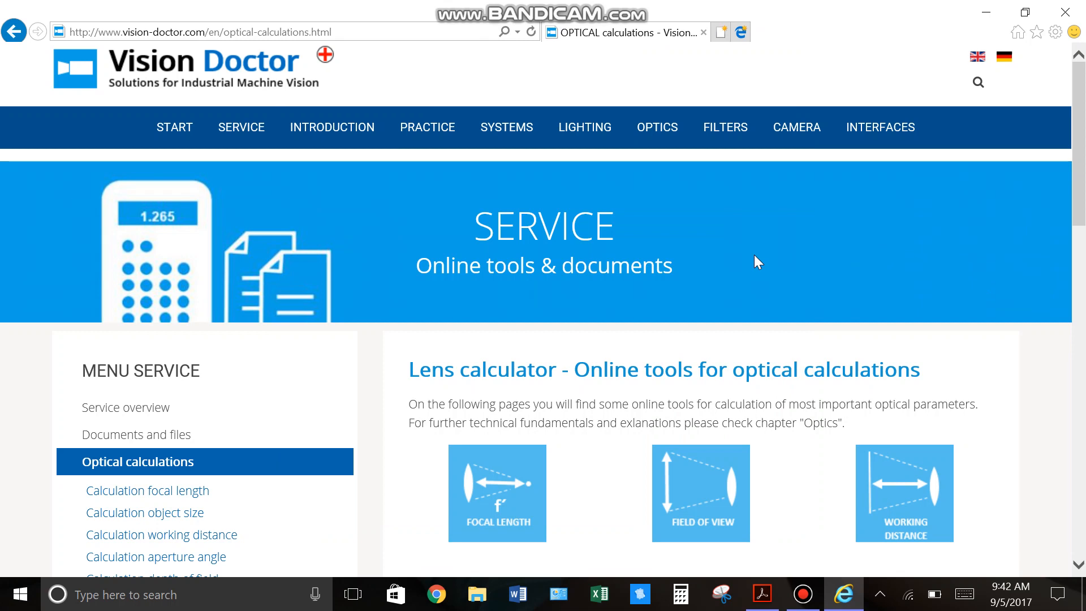
{"action": "mouse_move", "coordinate": [807, 396]}
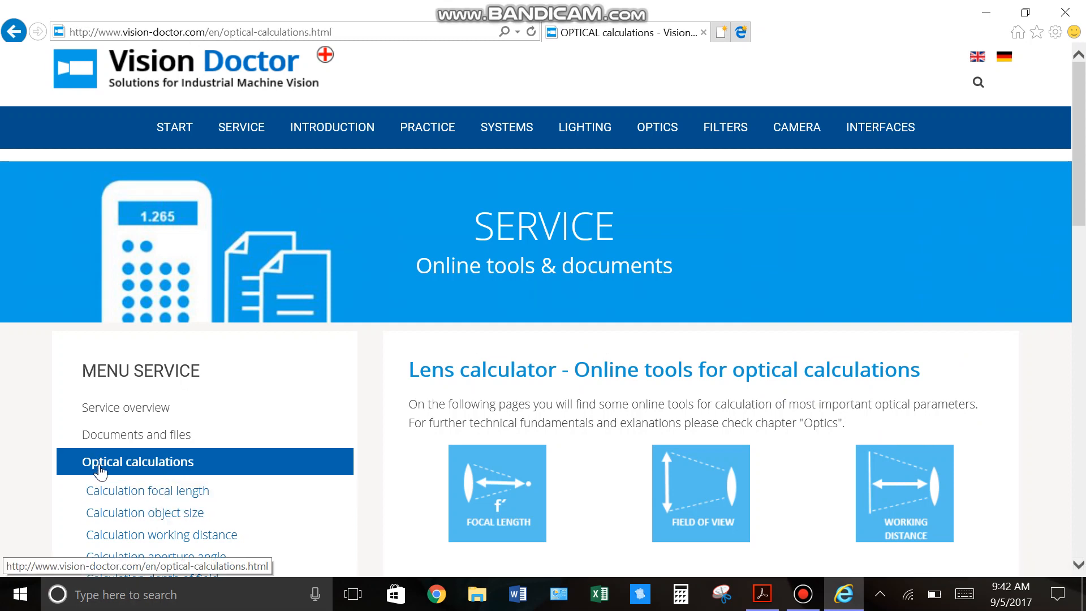
{"action": "mouse_move", "coordinate": [134, 474]}
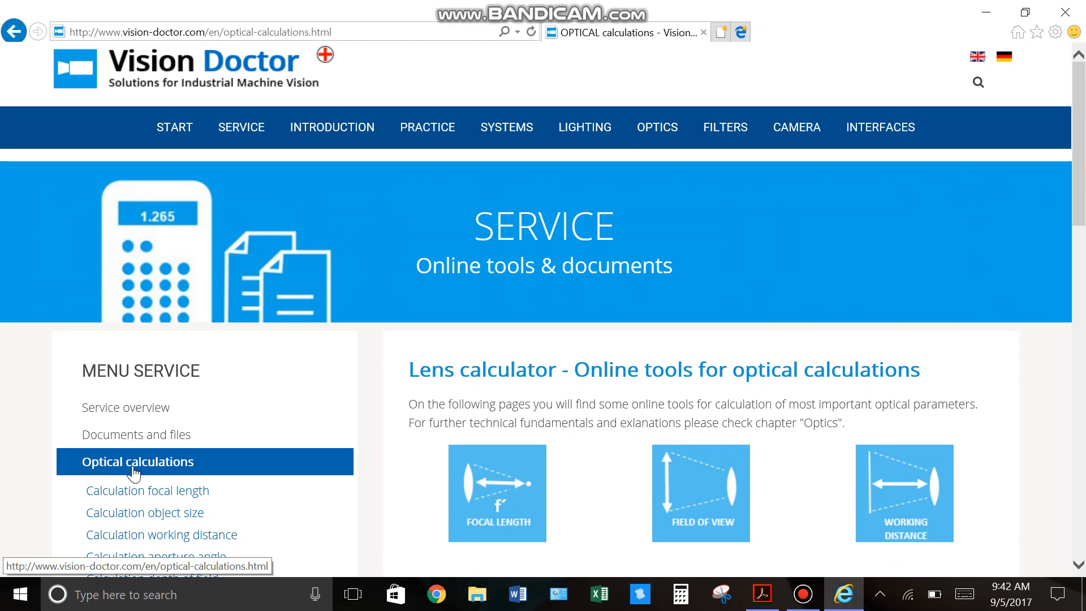
{"action": "mouse_move", "coordinate": [542, 392]}
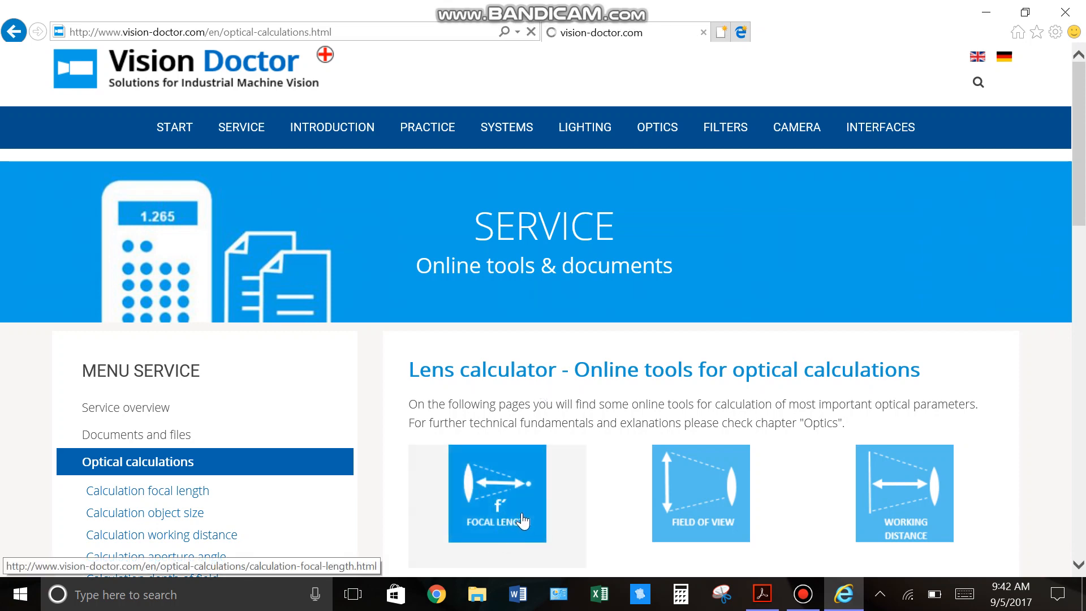
Step: Load the Calculation focal length page and scroll down to the sensor size form
{"action": "left_click", "coordinate": [497, 493]}
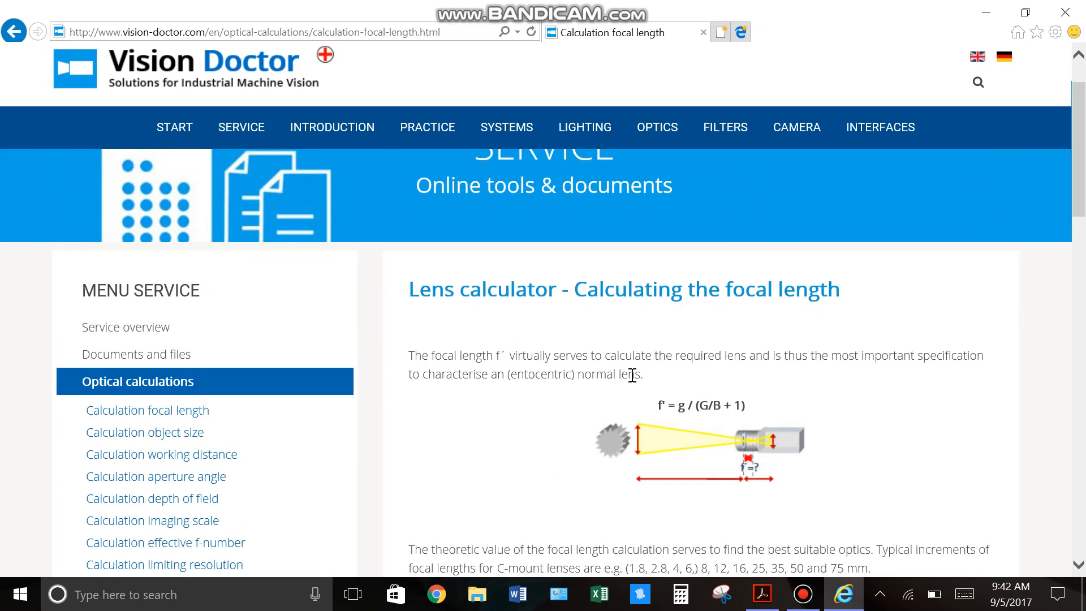
{"action": "mouse_move", "coordinate": [755, 409]}
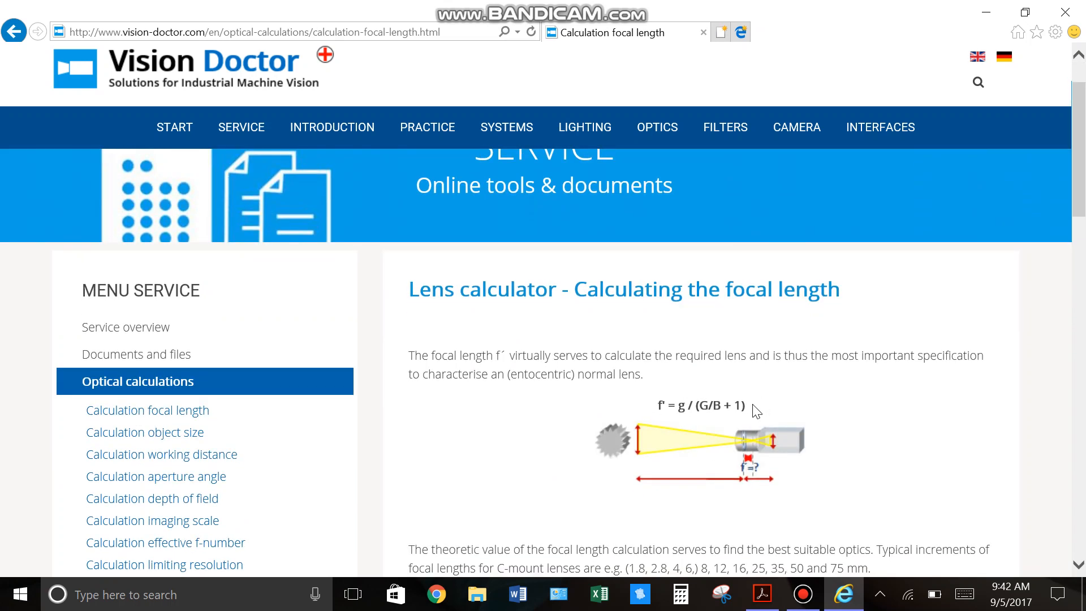
{"action": "scroll", "scroll_direction": "down", "scroll_amount": 3}
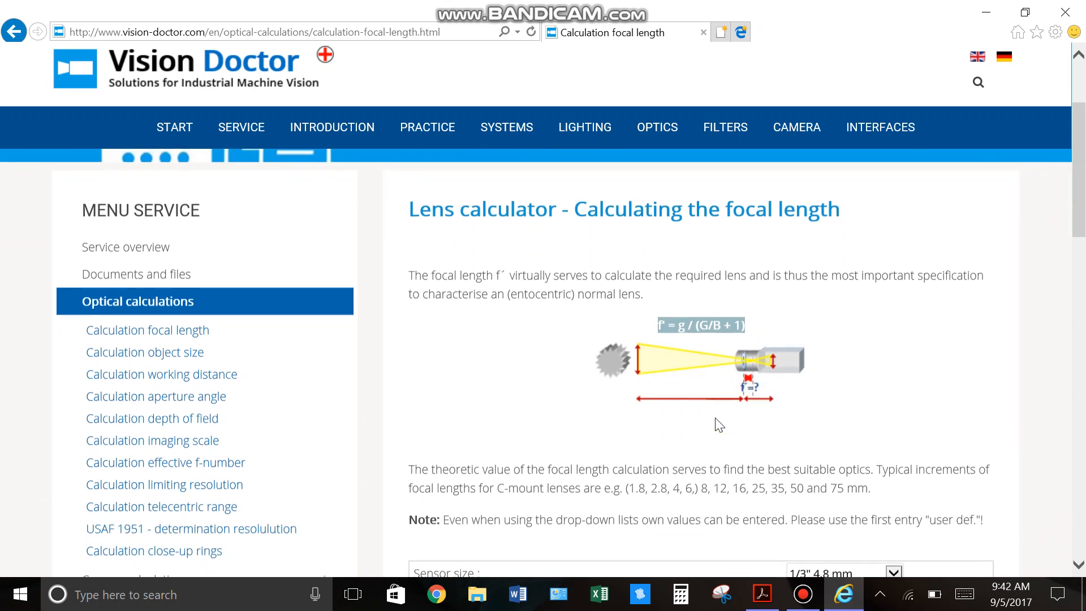
{"action": "scroll", "scroll_direction": "down", "scroll_amount": 3}
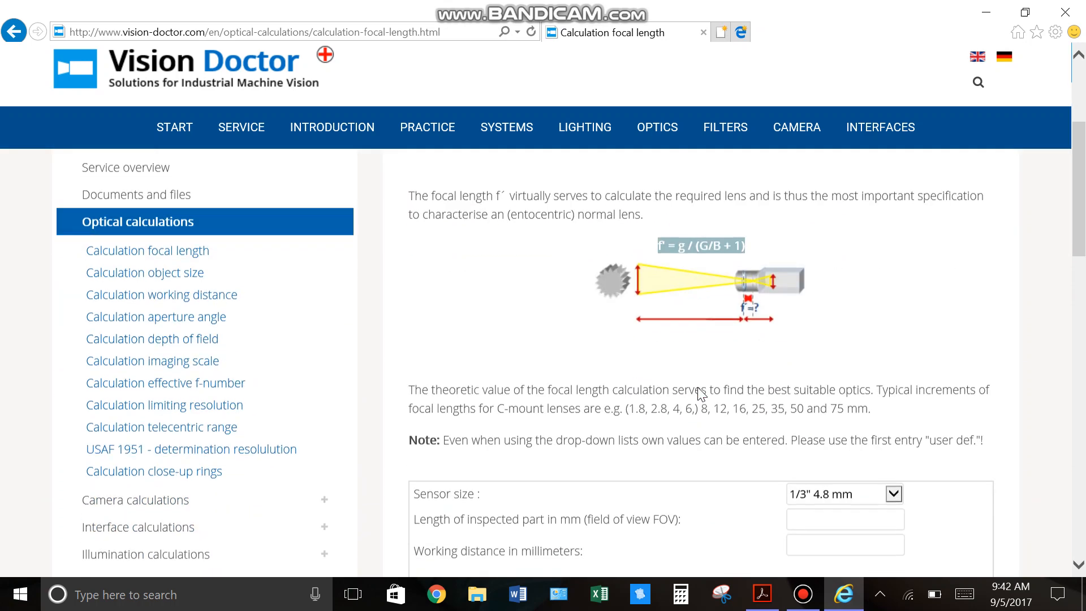
{"action": "scroll", "scroll_direction": "down", "scroll_amount": 3}
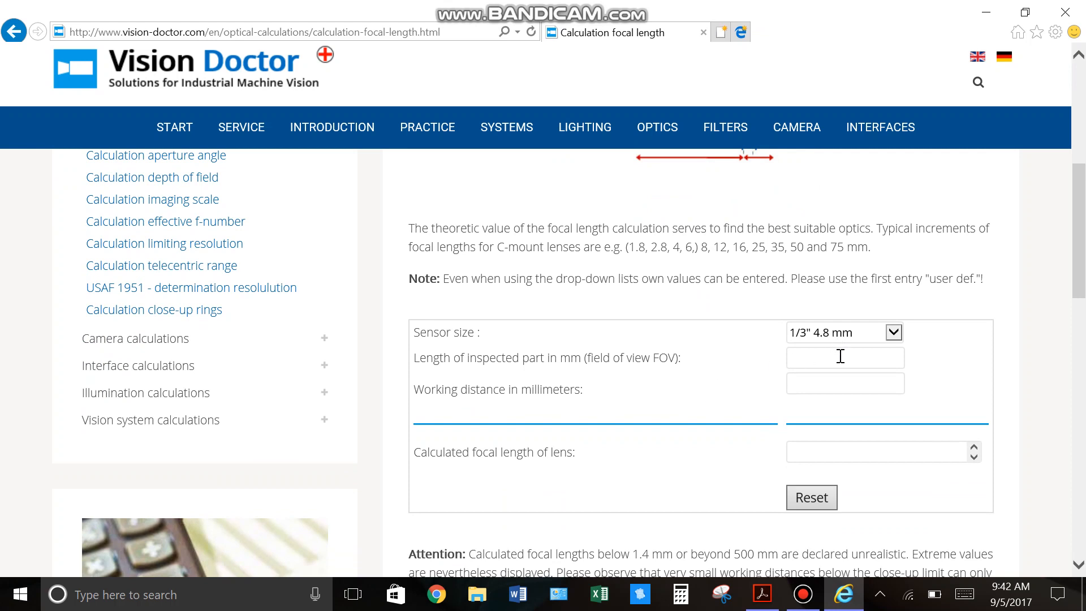
{"action": "mouse_move", "coordinate": [830, 383]}
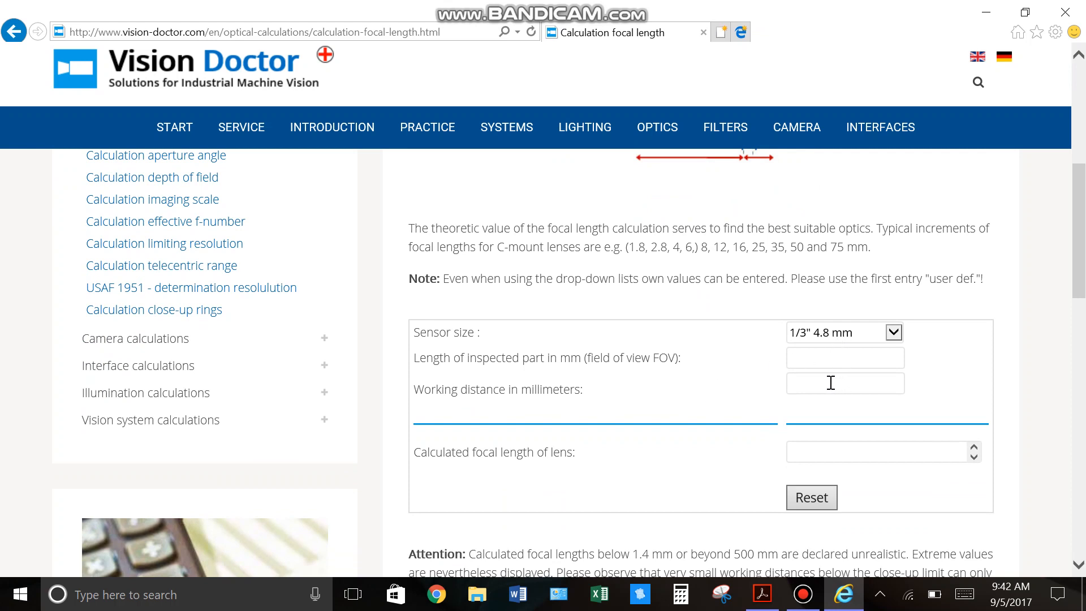
{"action": "mouse_move", "coordinate": [669, 385]}
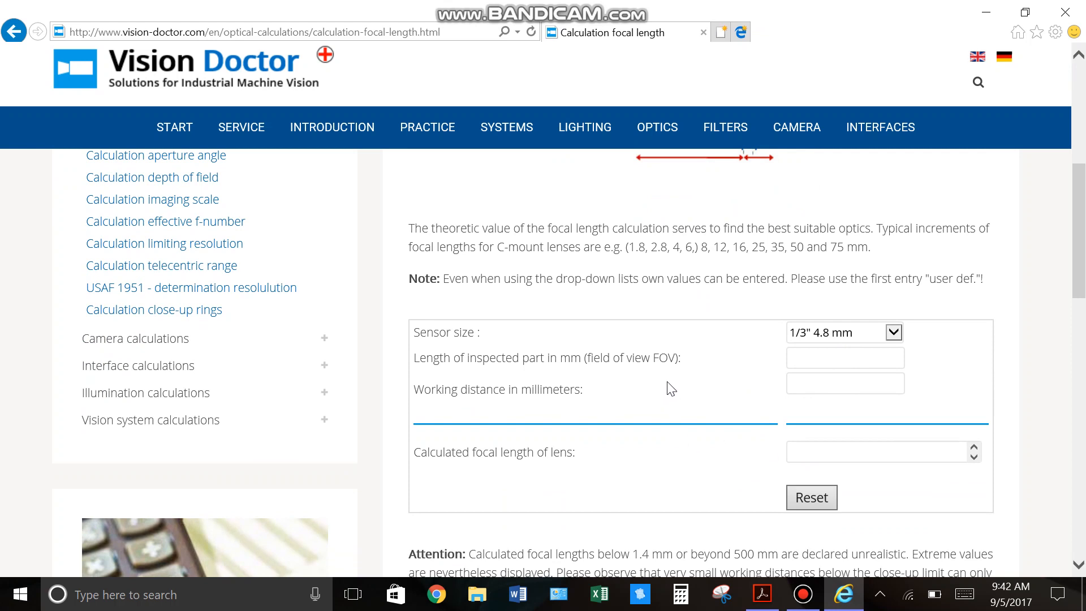
{"action": "mouse_move", "coordinate": [693, 376]}
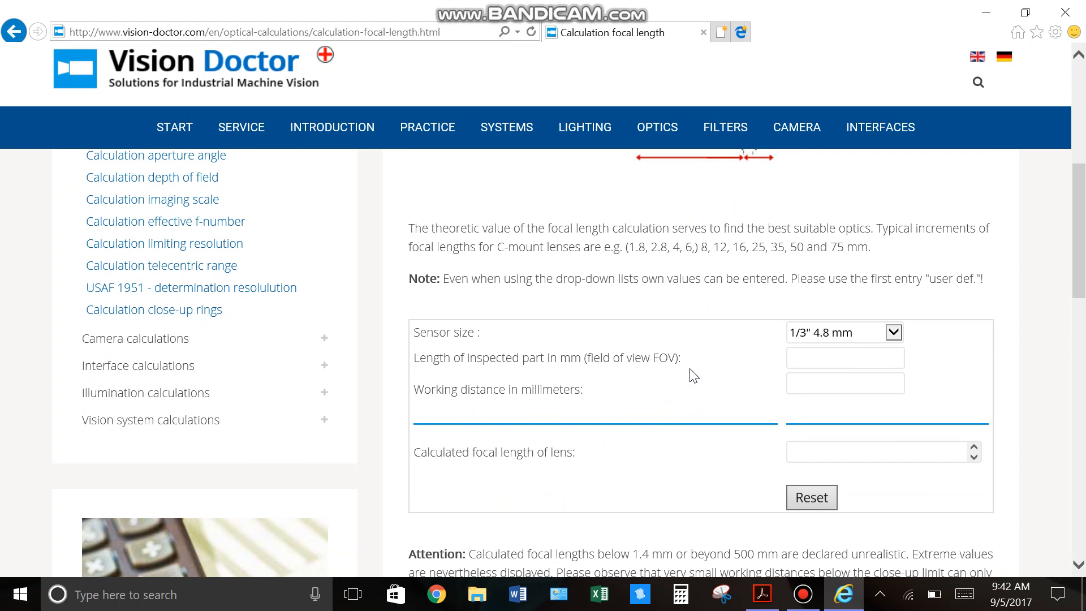
{"action": "mouse_move", "coordinate": [465, 385]}
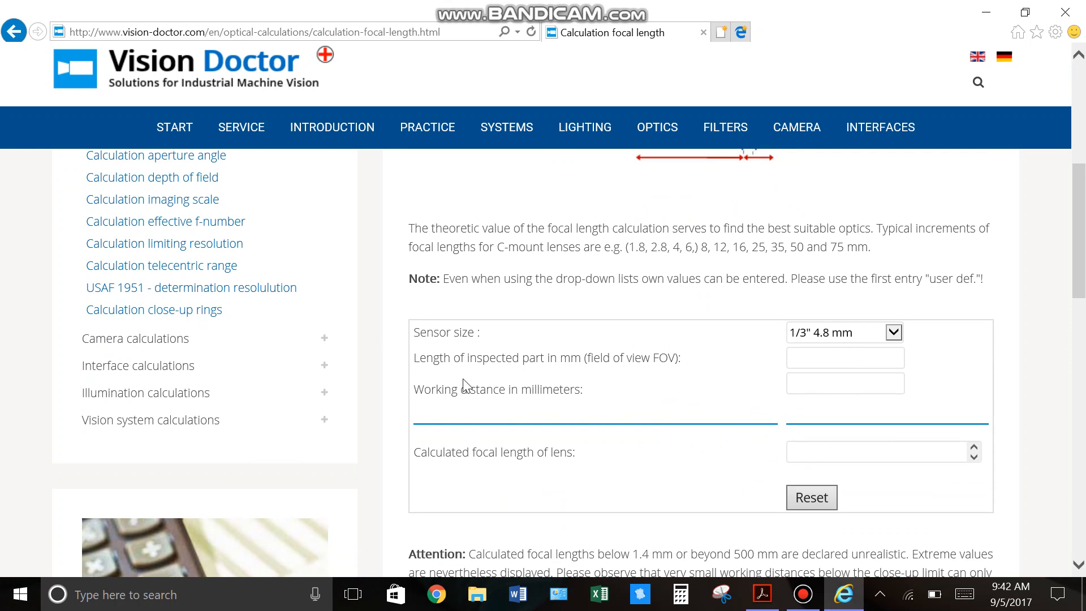
{"action": "mouse_move", "coordinate": [506, 339]}
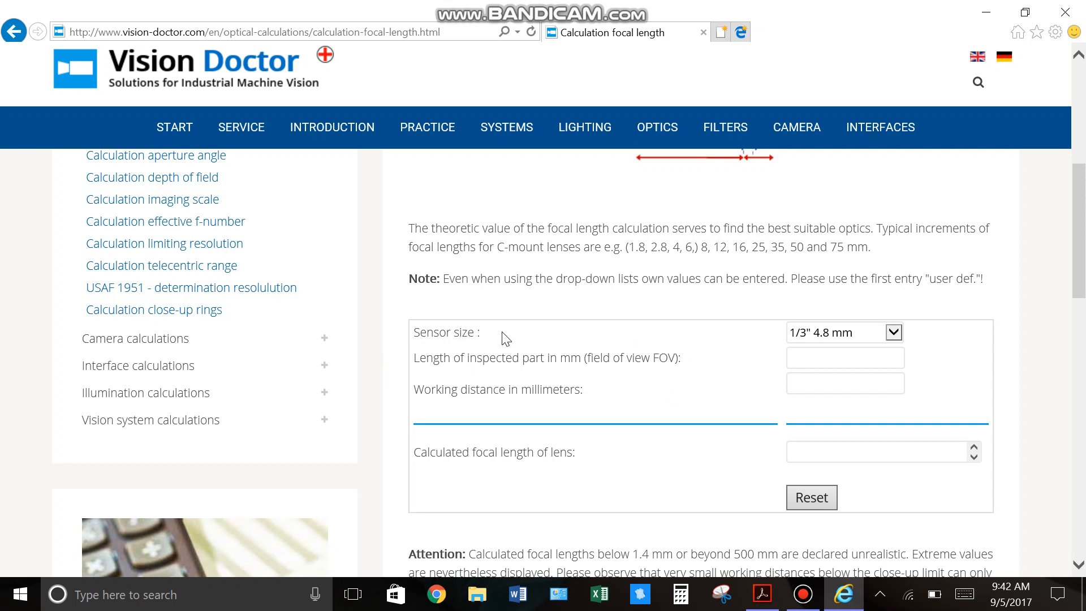
{"action": "mouse_move", "coordinate": [739, 483]}
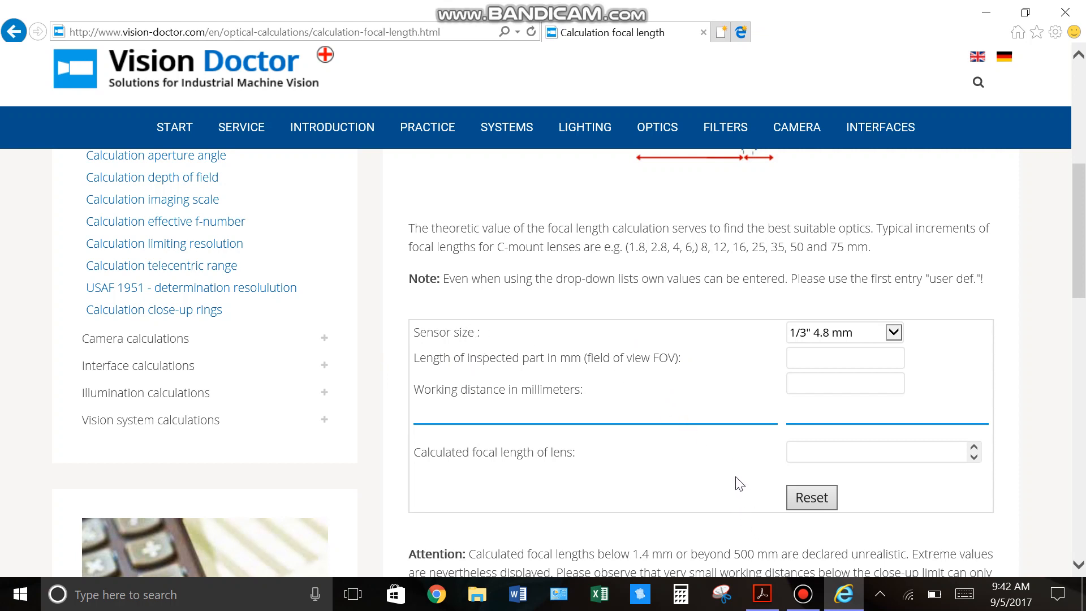
Step: Switch to Acrobat Reader to view the 'lens calc' camera and sensor sketch
{"action": "left_click", "coordinate": [762, 593]}
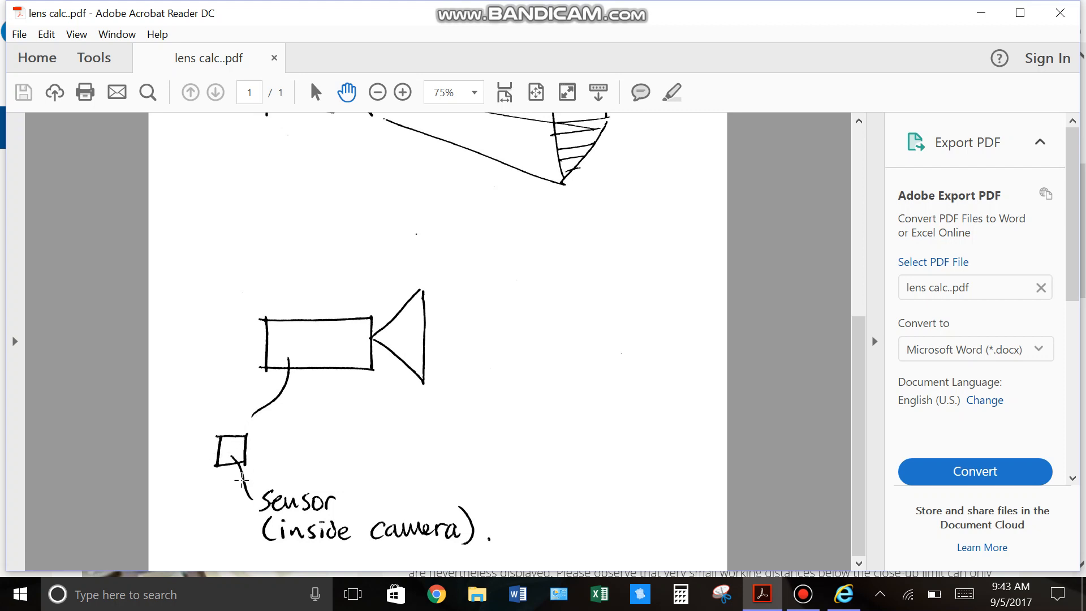
{"action": "mouse_move", "coordinate": [191, 435]}
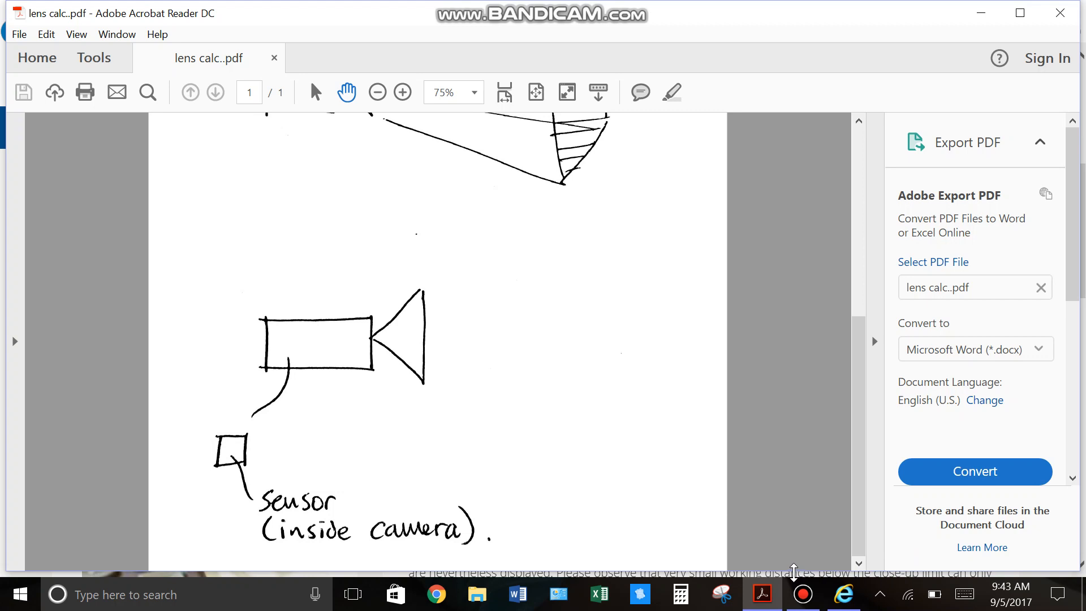
{"action": "mouse_move", "coordinate": [800, 560]}
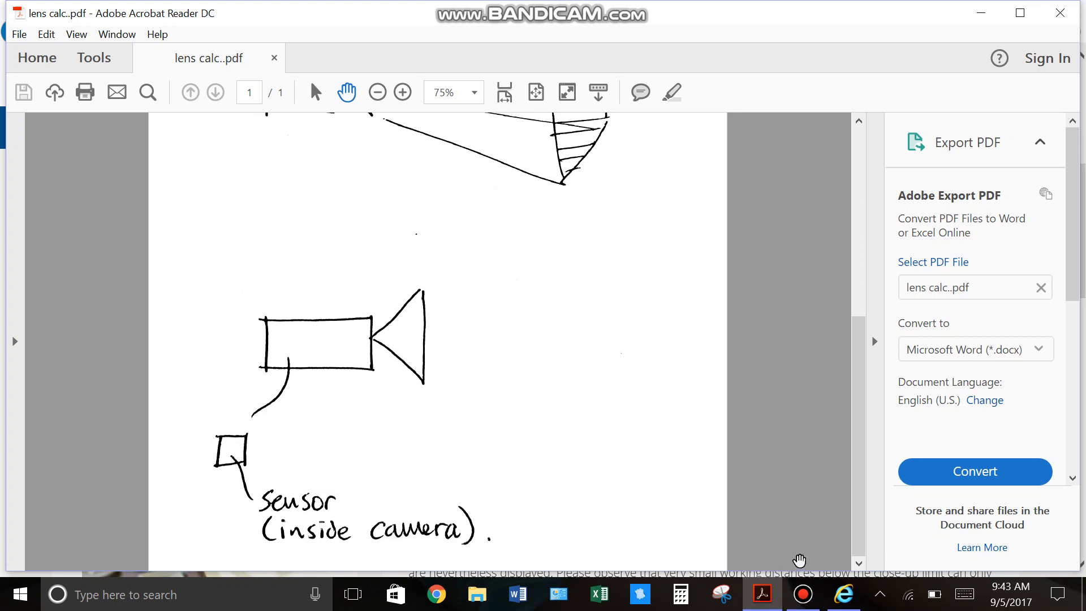
Step: Return to the browser's focal length form with sensor size 1/3" 4.8 mm
{"action": "left_click", "coordinate": [842, 593]}
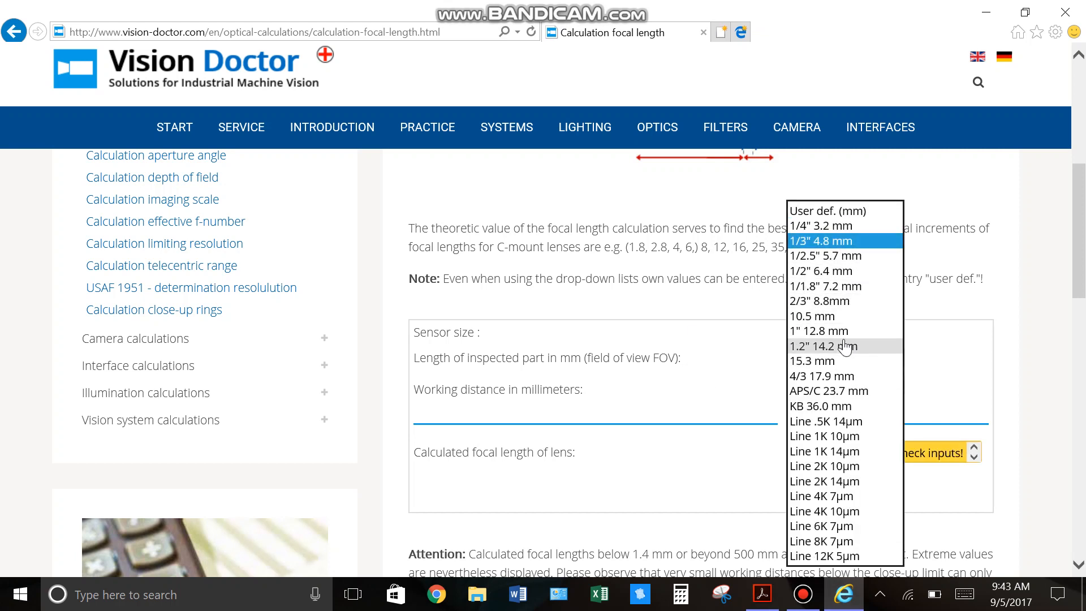
{"action": "mouse_move", "coordinate": [850, 220]}
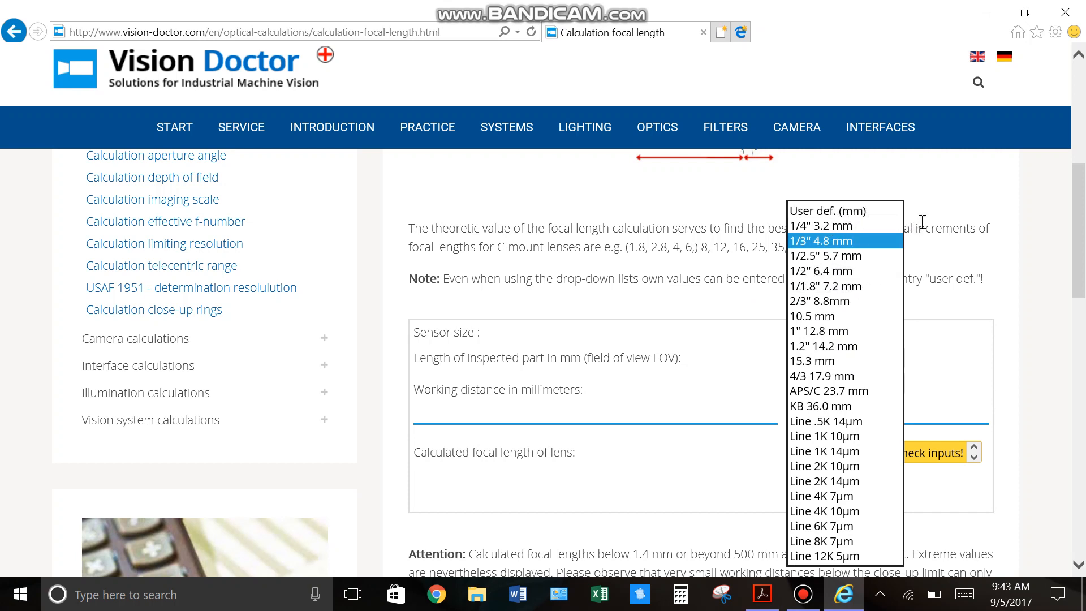
{"action": "left_click", "coordinate": [820, 241]}
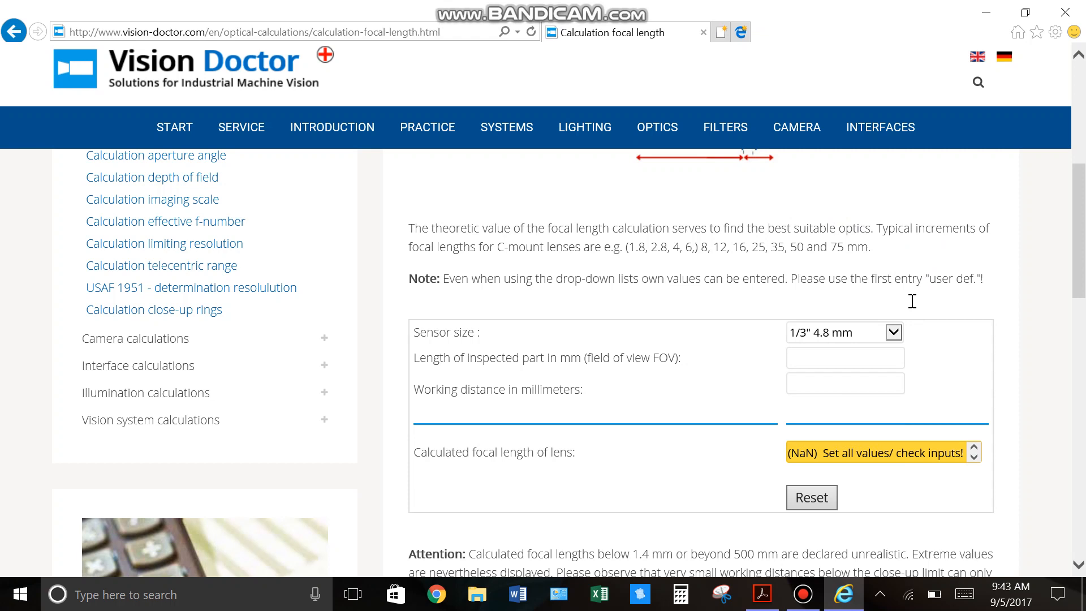
{"action": "mouse_move", "coordinate": [852, 342]}
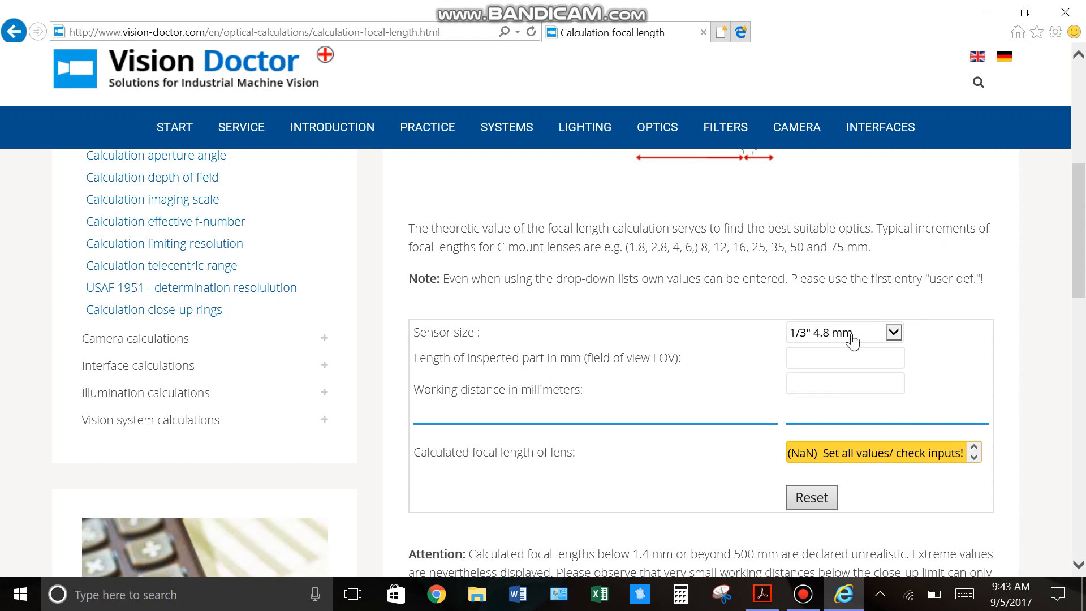
{"action": "mouse_move", "coordinate": [673, 407]}
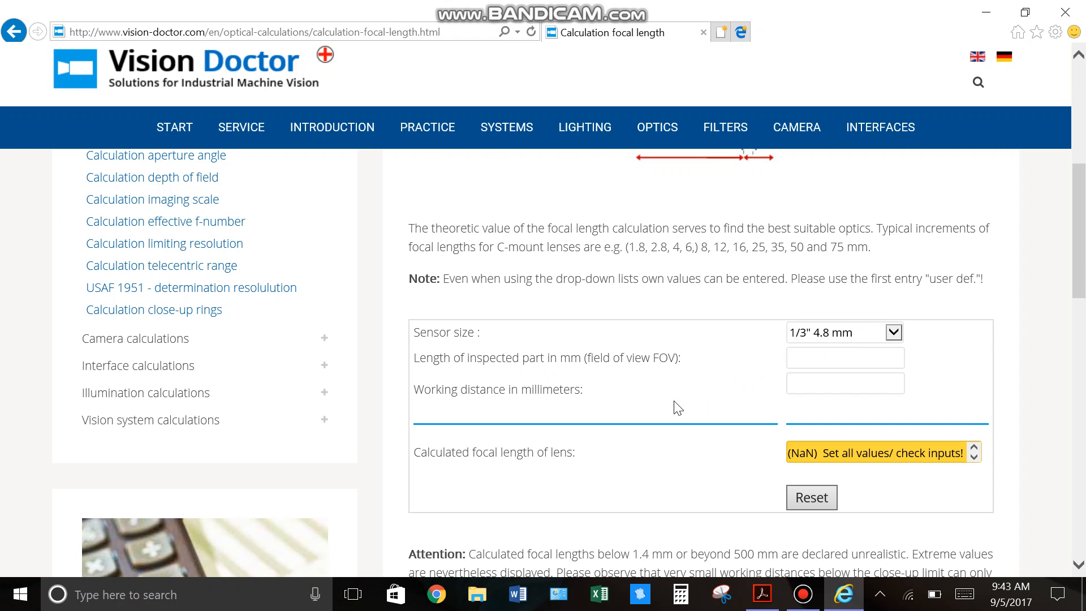
{"action": "mouse_move", "coordinate": [602, 371]}
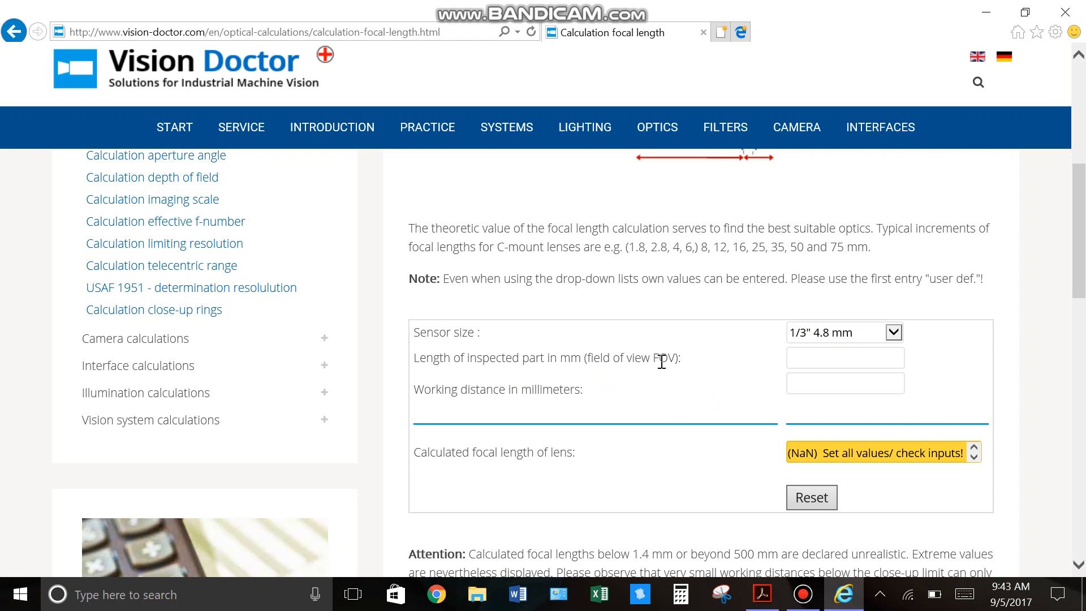
{"action": "mouse_move", "coordinate": [844, 599]}
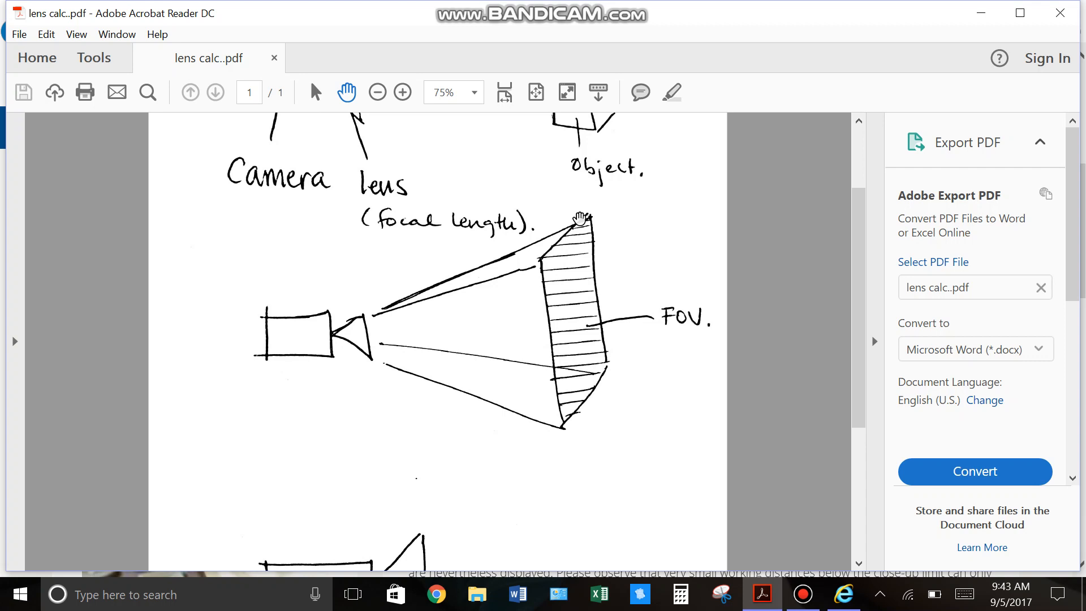
{"action": "mouse_move", "coordinate": [600, 339]}
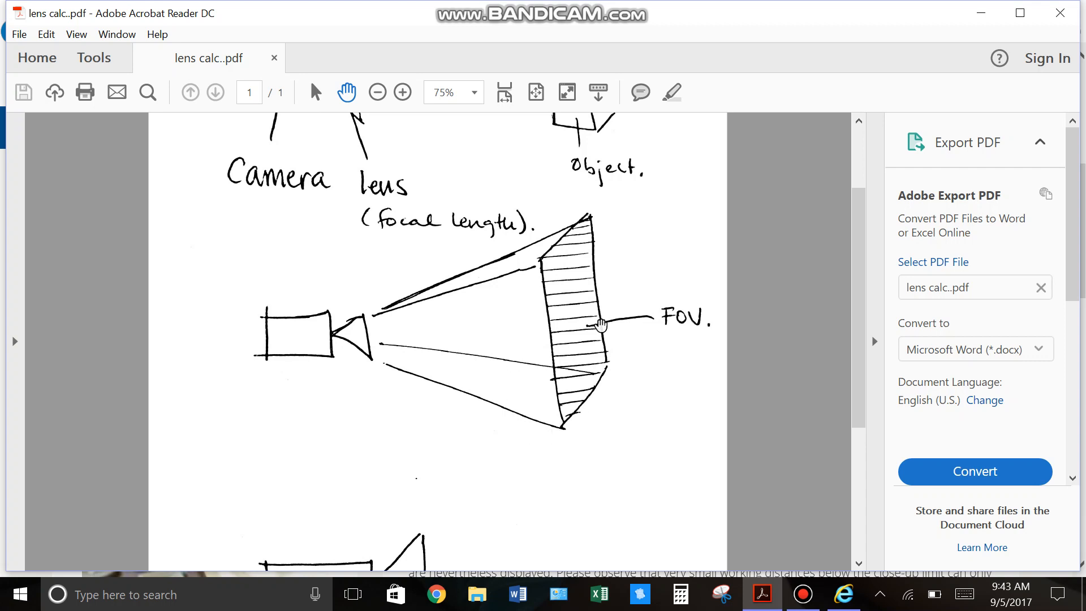
{"action": "mouse_move", "coordinate": [552, 233]}
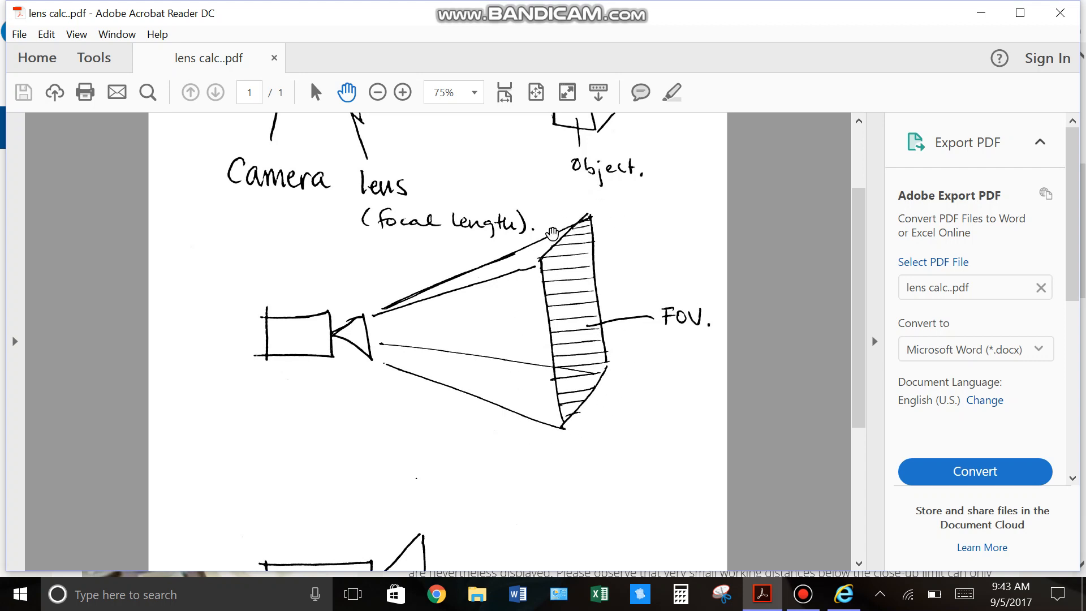
{"action": "mouse_move", "coordinate": [589, 401]}
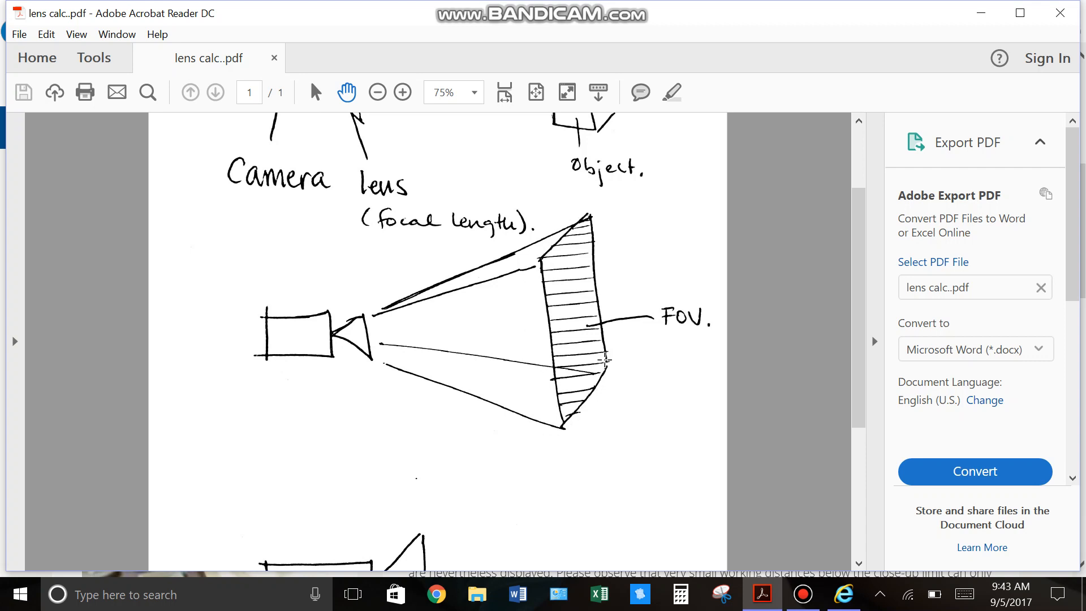
{"action": "mouse_move", "coordinate": [608, 411]}
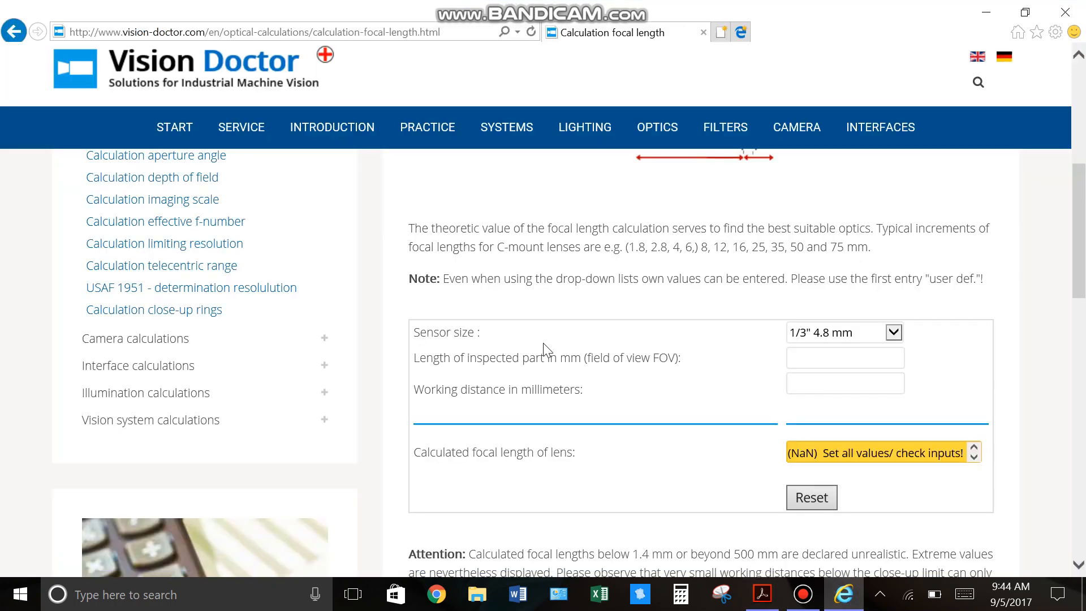
{"action": "mouse_move", "coordinate": [786, 598]}
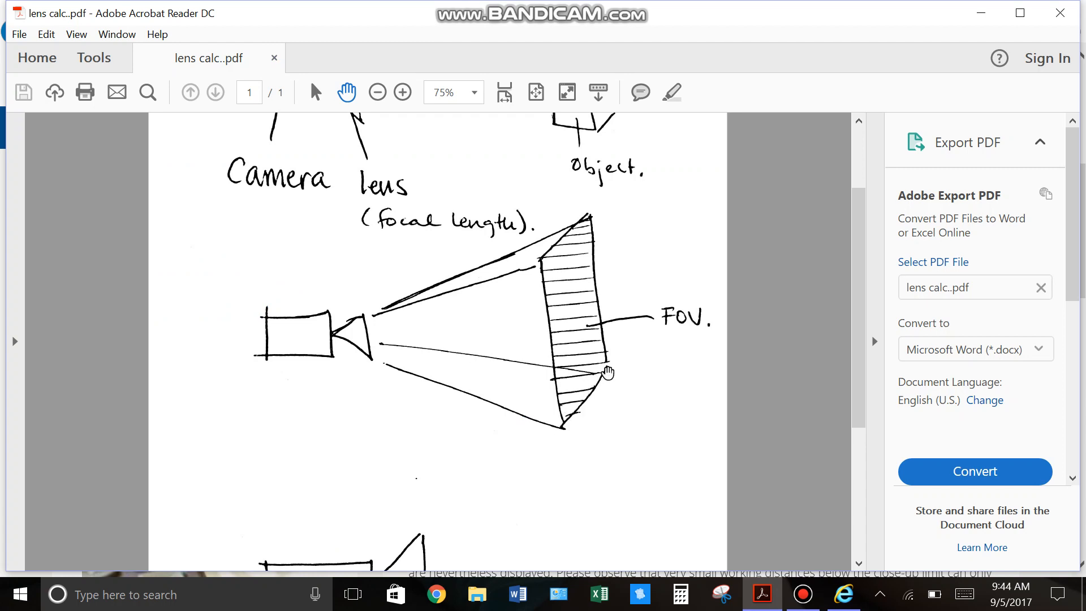
Step: Enter 55 mm as the inspected field of view length in the calculator
{"action": "left_click", "coordinate": [844, 593]}
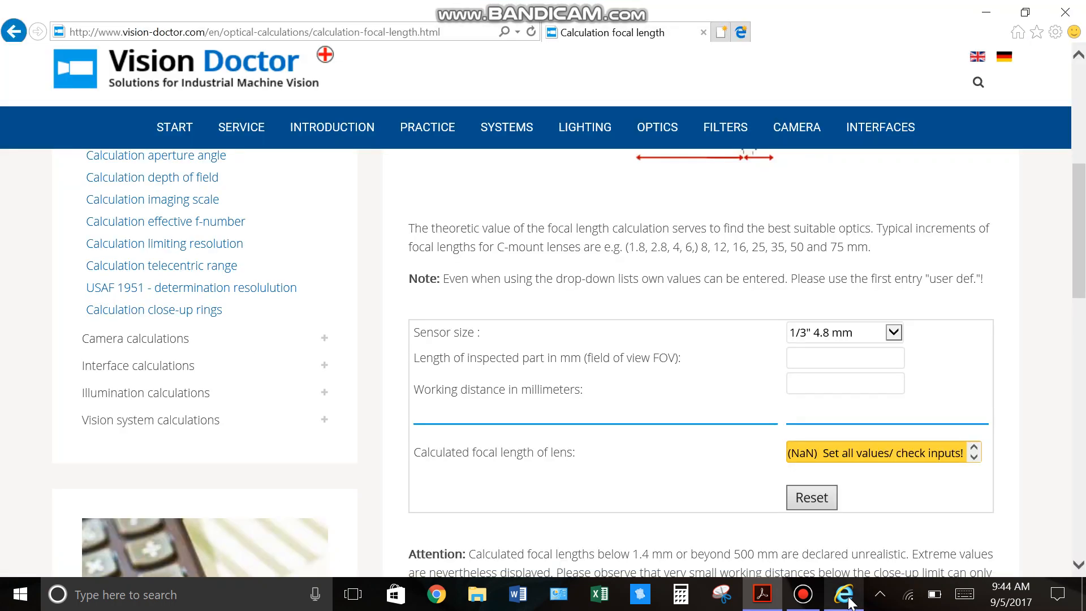
{"action": "type", "text": "5"}
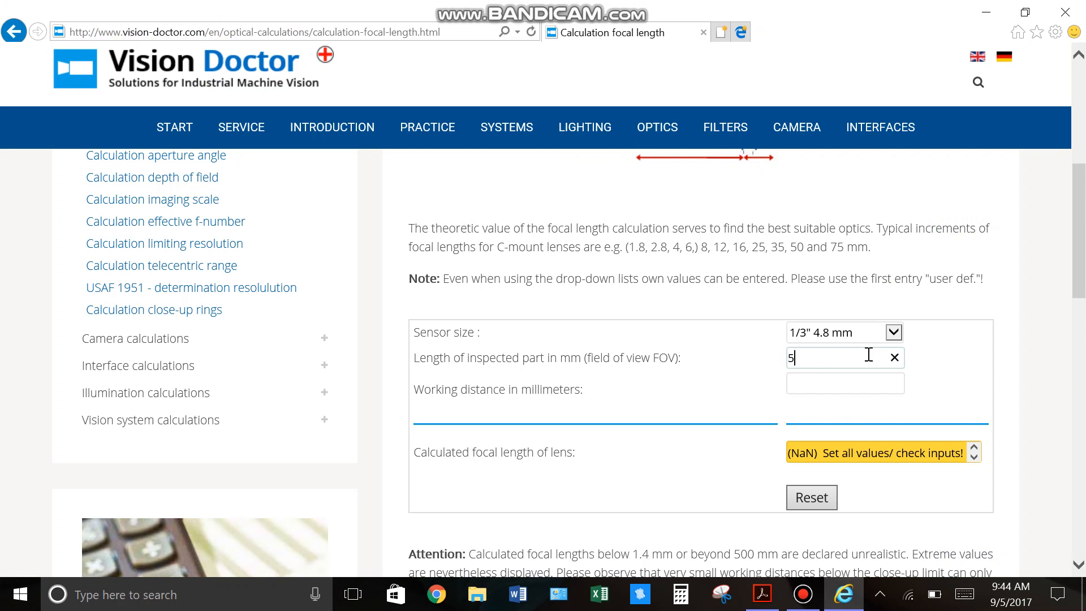
{"action": "type", "text": "5"}
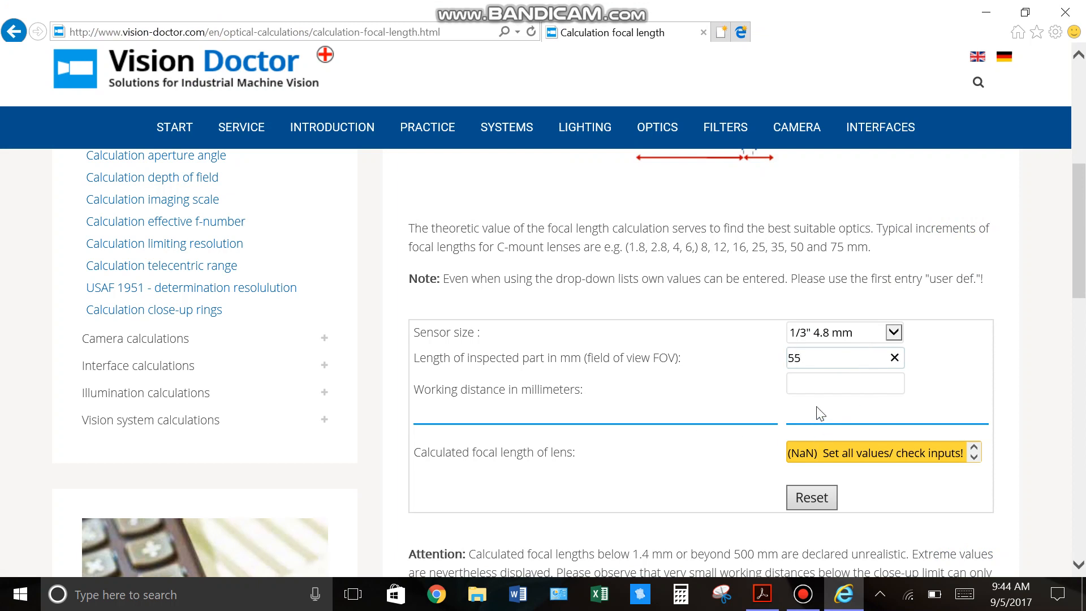
Step: Switch to Acrobat Reader to view the working distance sketch
{"action": "left_click", "coordinate": [845, 383]}
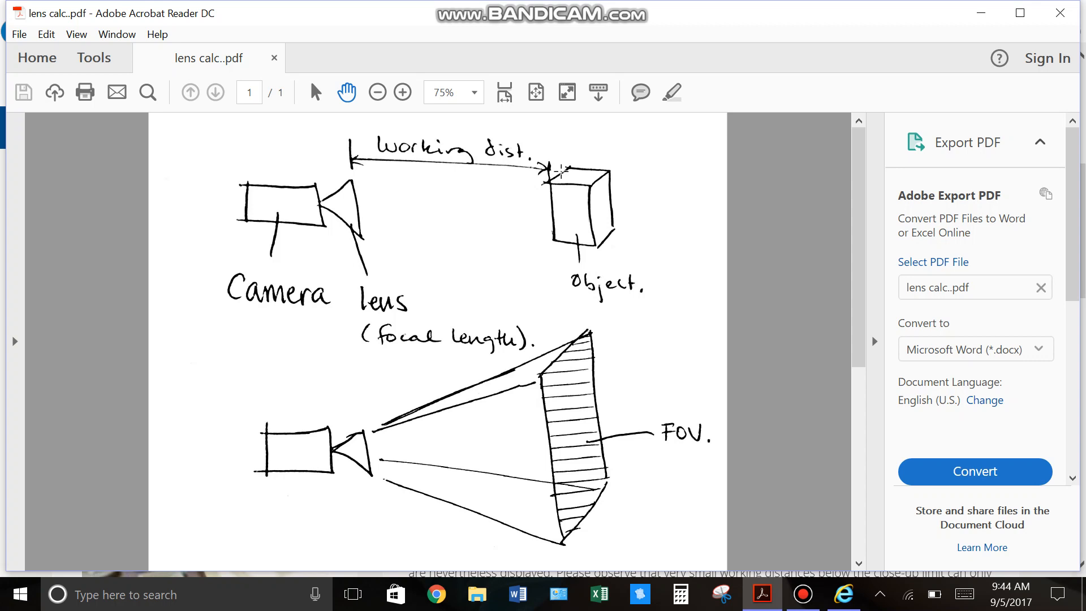
{"action": "mouse_move", "coordinate": [843, 593]}
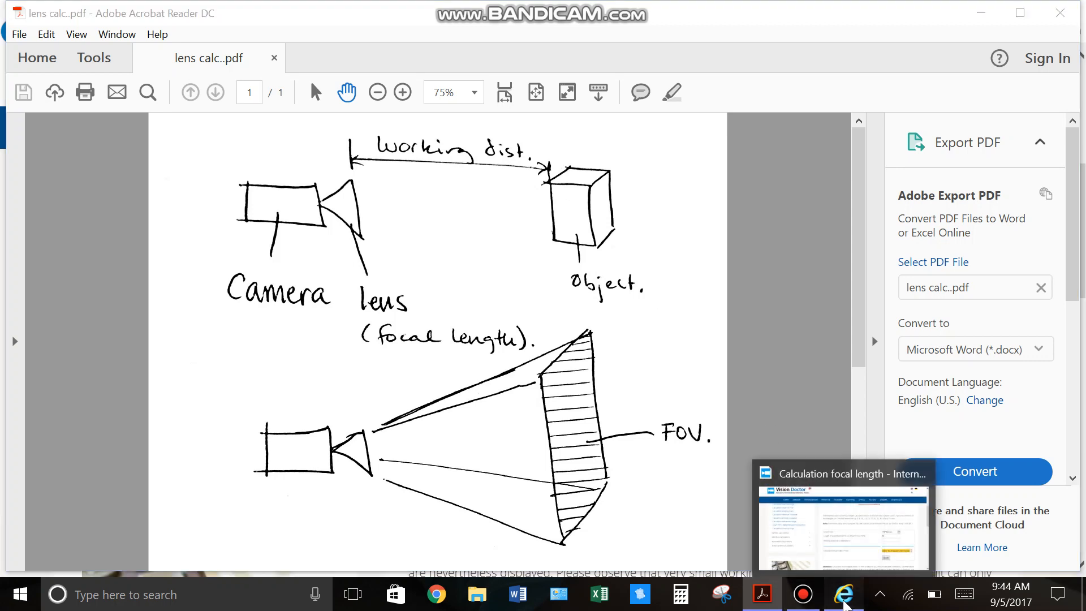
Step: Enter a 100 mm working distance and read the 8 mm focal length result
{"action": "left_click", "coordinate": [843, 593]}
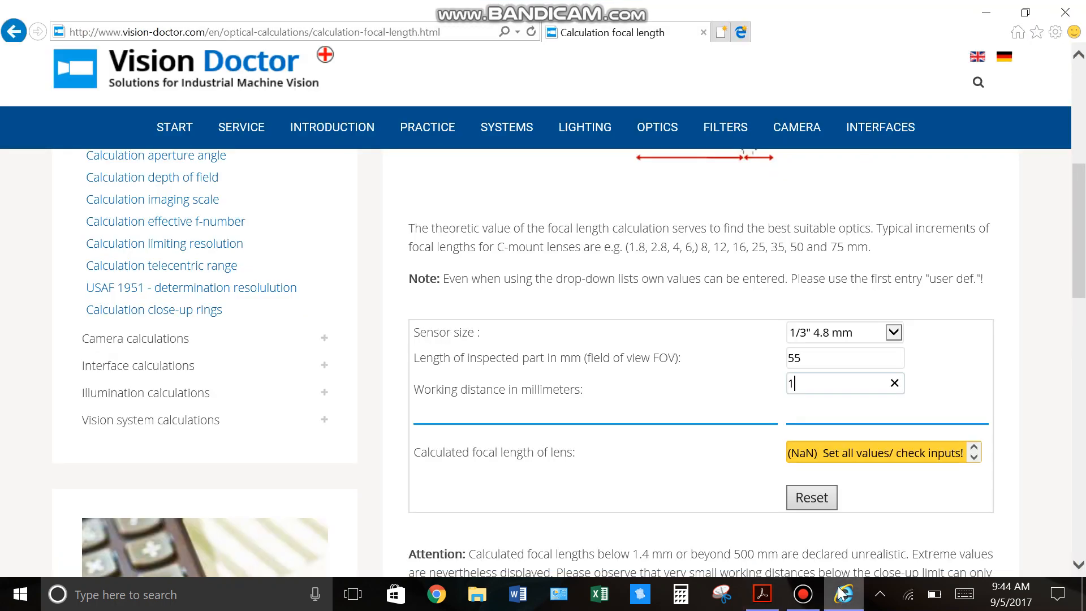
{"action": "type", "text": "00"}
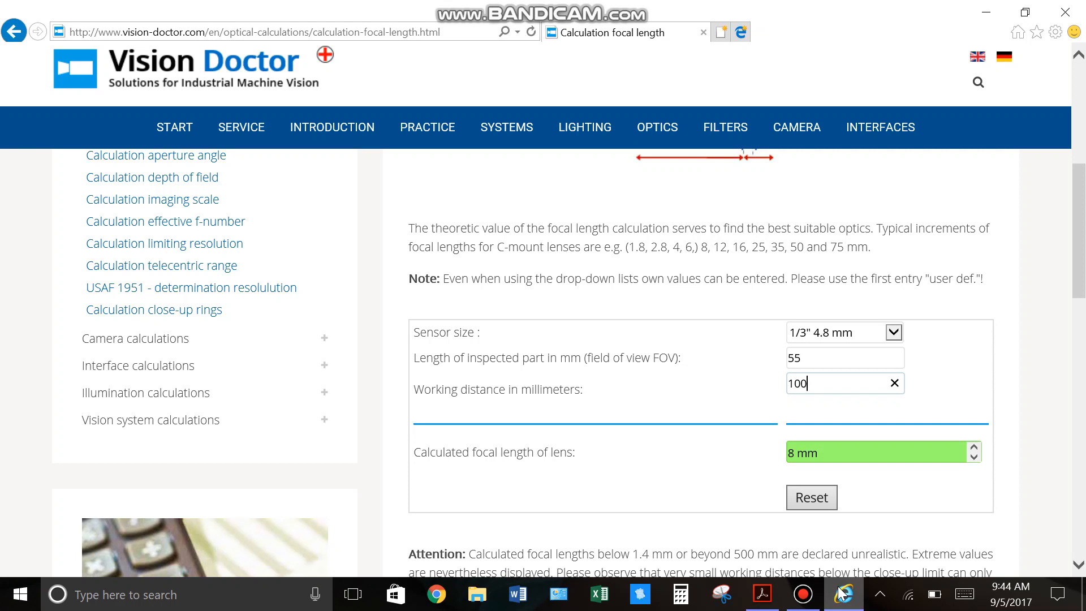
{"action": "mouse_move", "coordinate": [756, 471]}
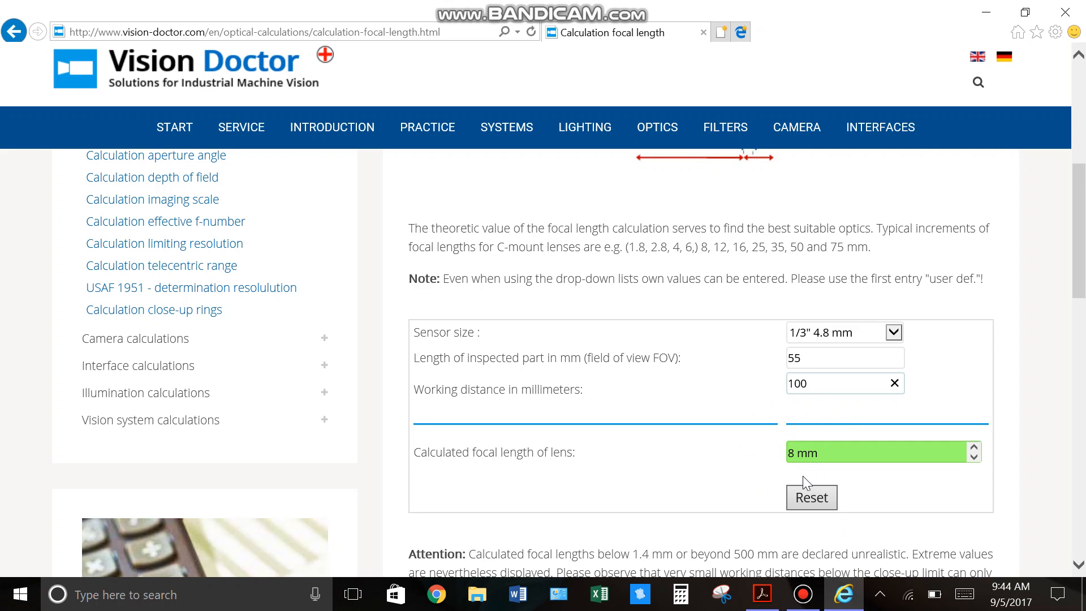
{"action": "mouse_move", "coordinate": [733, 422]}
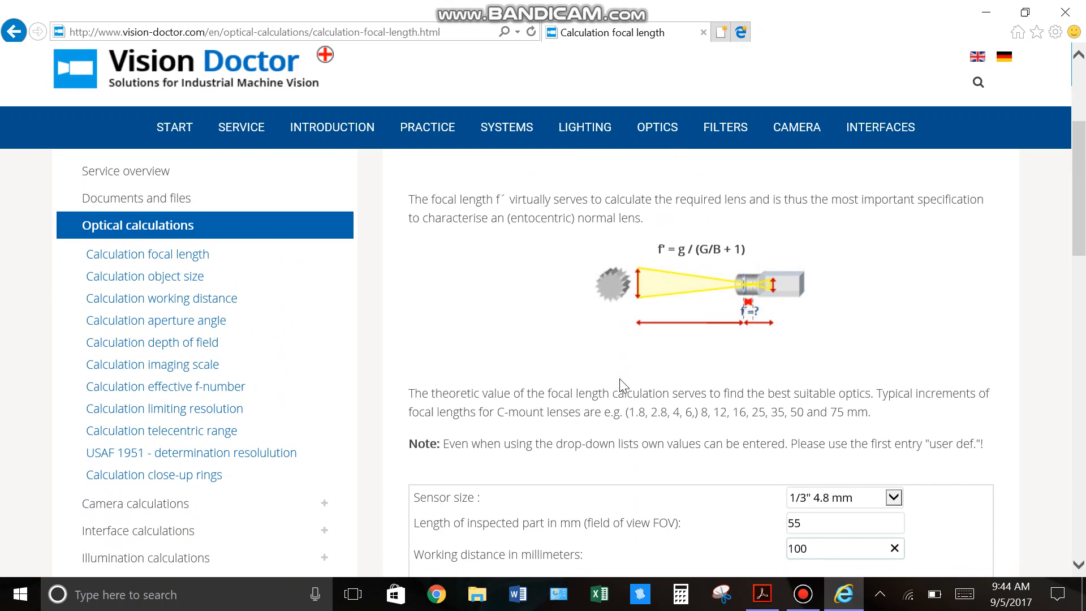
{"action": "scroll", "scroll_direction": "down", "scroll_amount": 3}
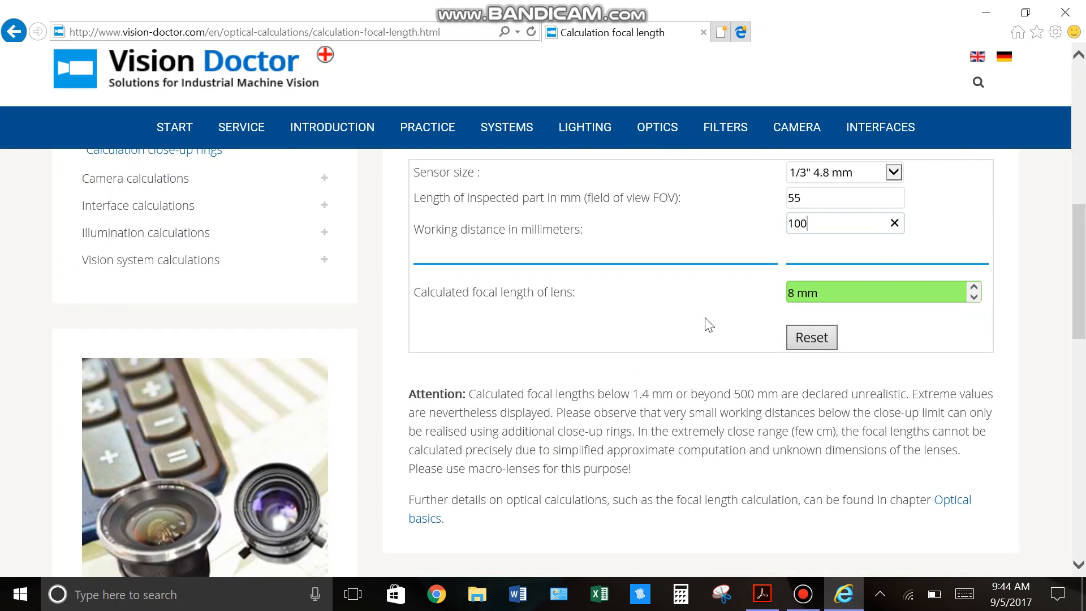
{"action": "mouse_move", "coordinate": [860, 304]}
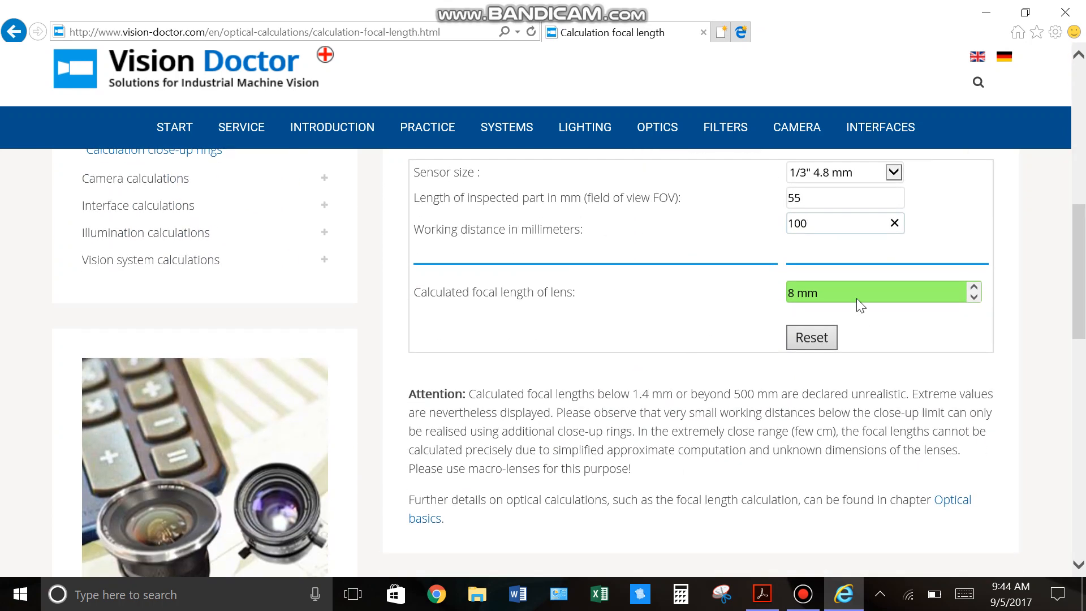